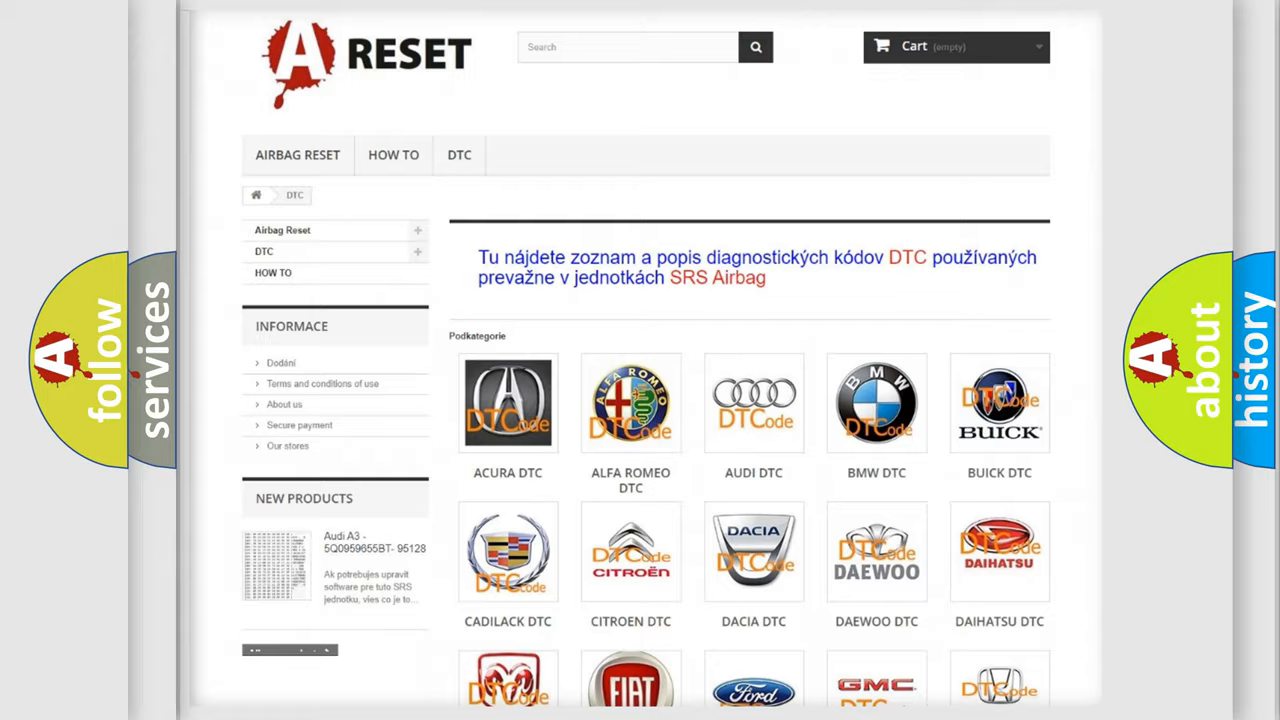
Step: Open the GMC tile on the DTC category page and browse its airbag code list
{"action": "scroll", "scroll_direction": "down", "scroll_amount": 3}
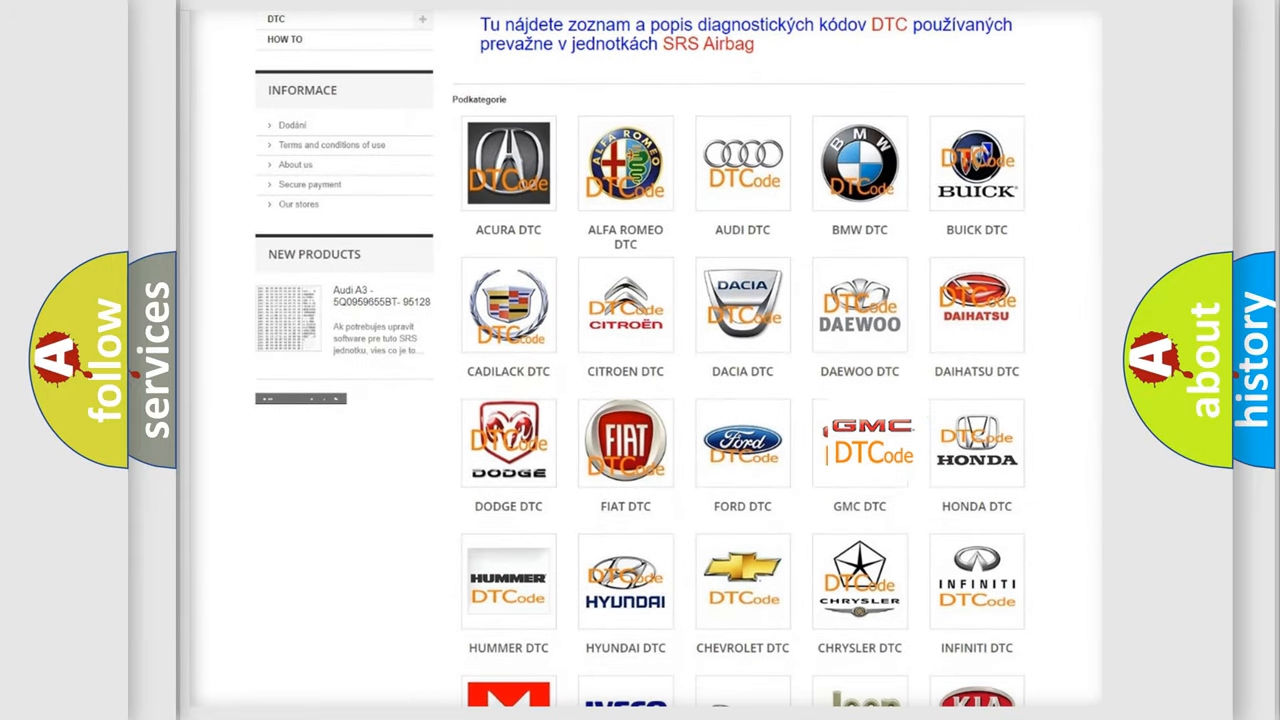
{"action": "left_click", "coordinate": [859, 442]}
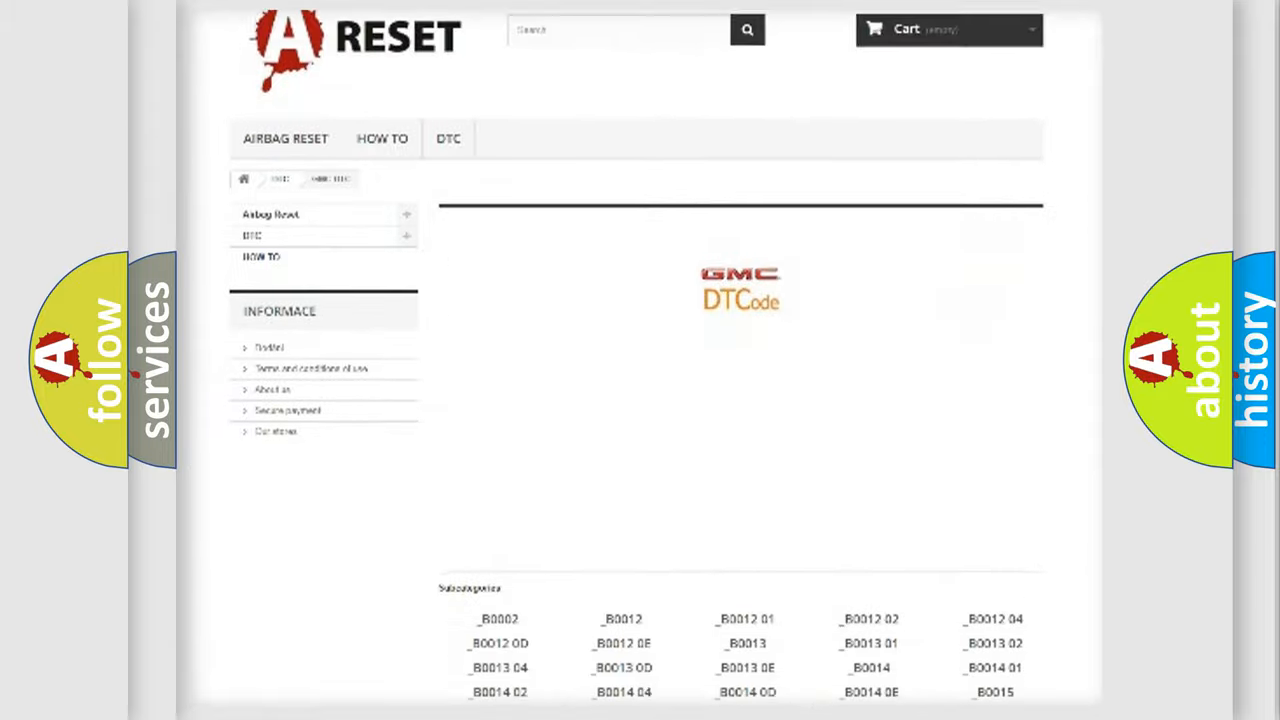
{"action": "scroll", "scroll_direction": "down", "scroll_amount": 3}
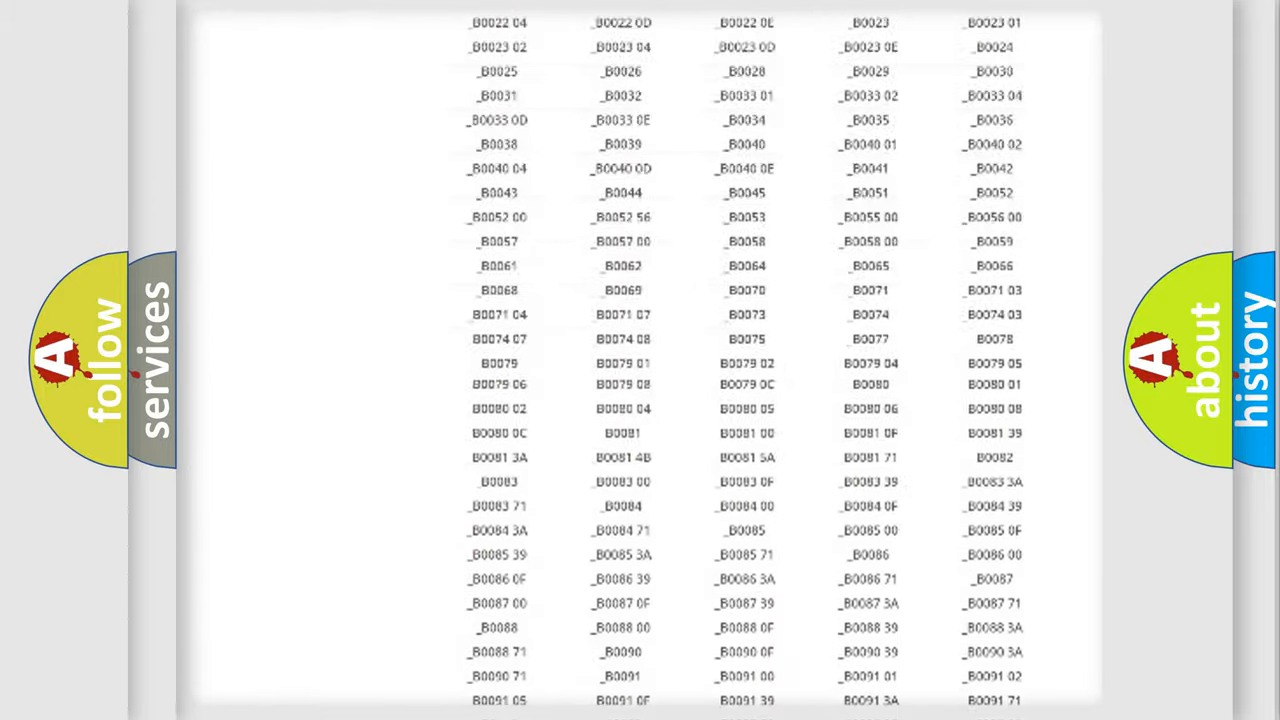